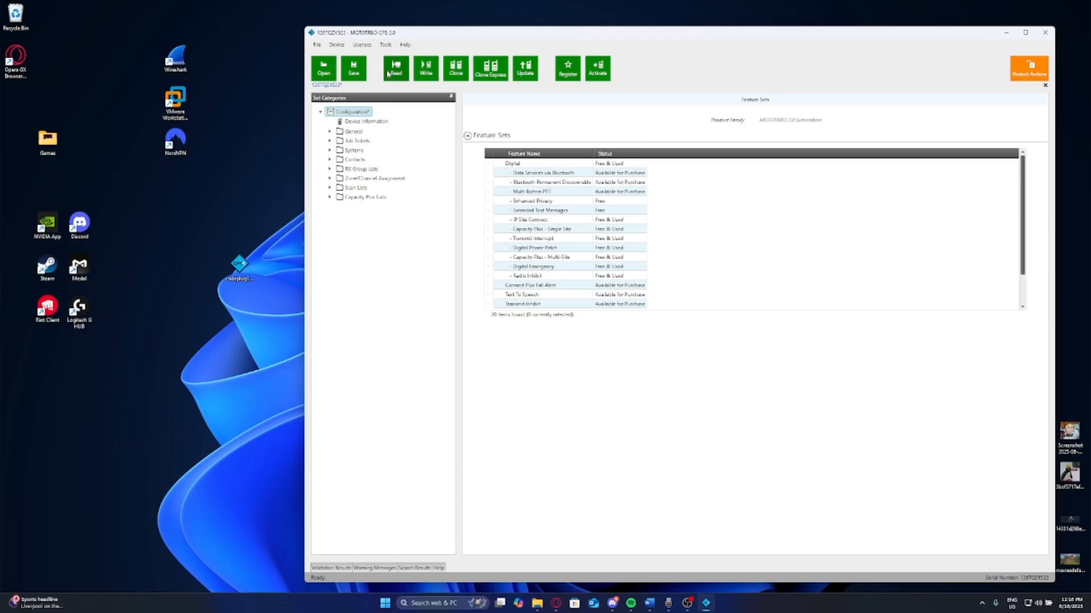
pyautogui.moveTo(425, 69)
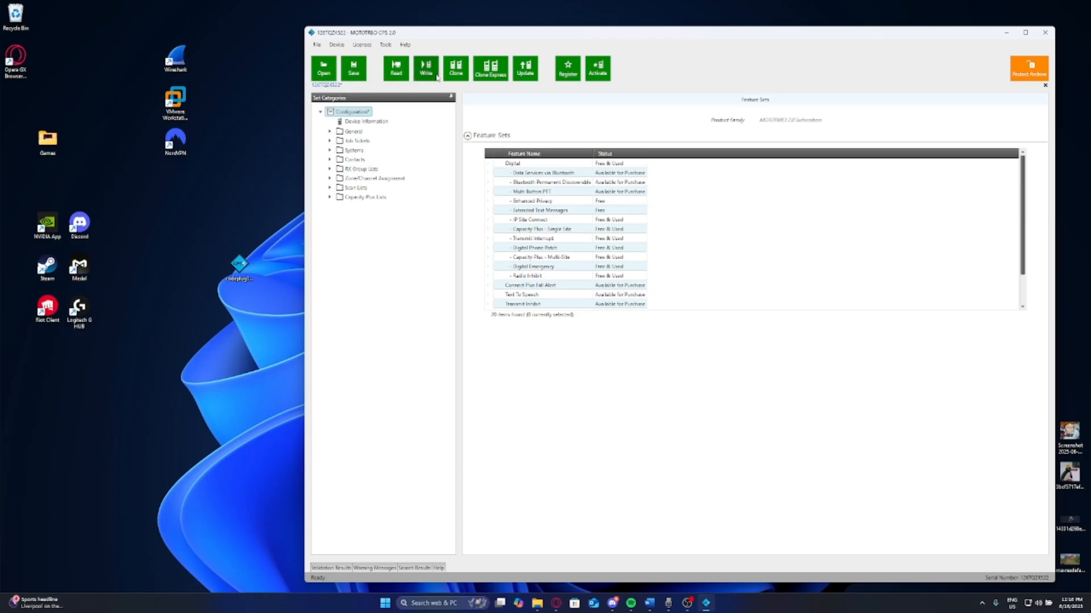
pyautogui.moveTo(397, 115)
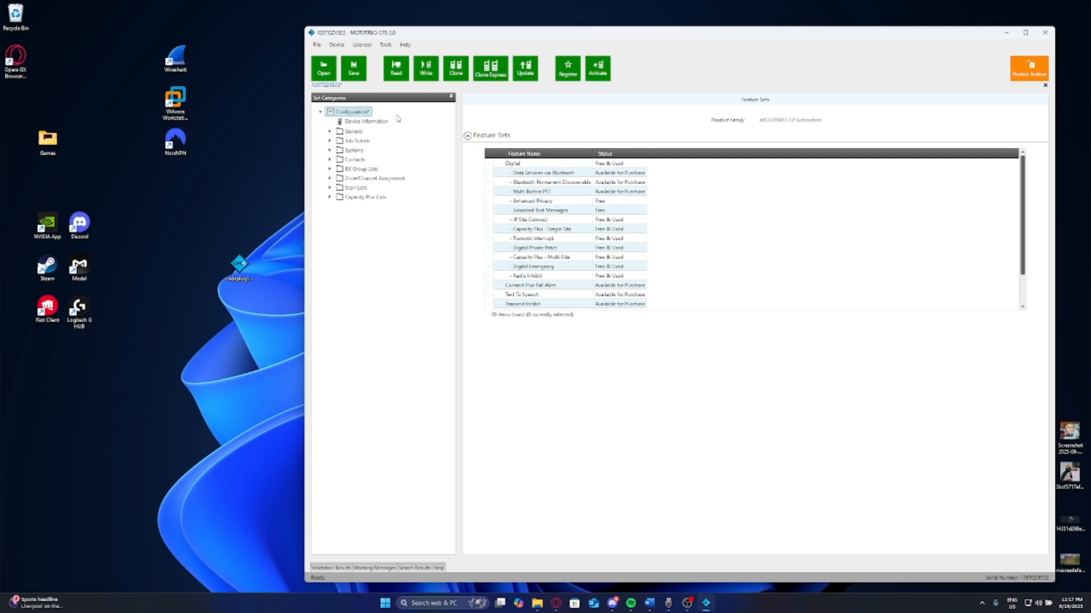
pyautogui.moveTo(478, 367)
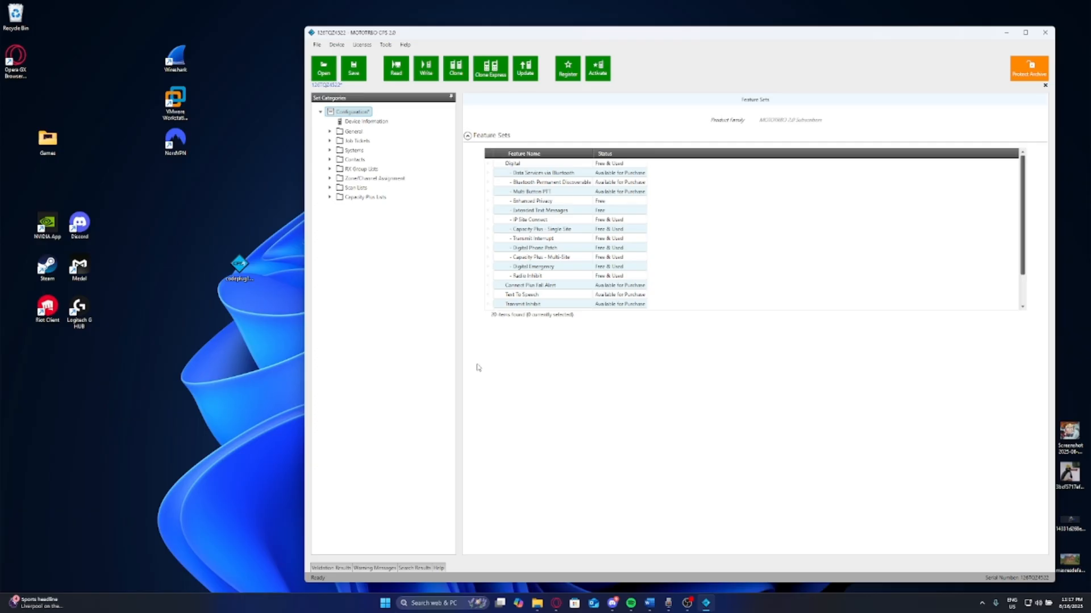
# - Expand Zone/Channel Assignment and open Zone 1 to list its four channels
pyautogui.click(329, 178)
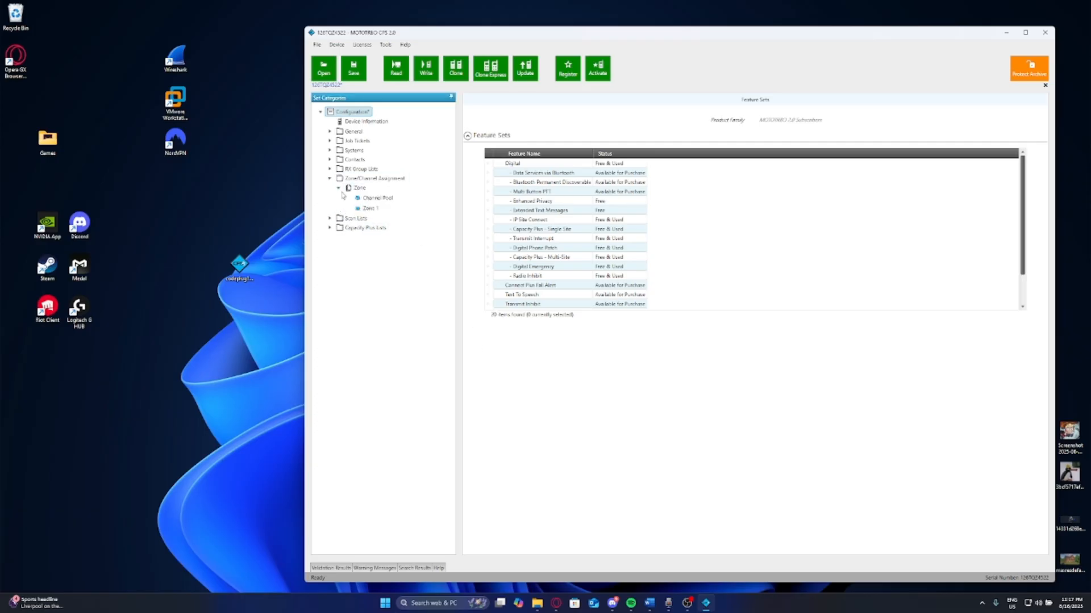
pyautogui.click(371, 208)
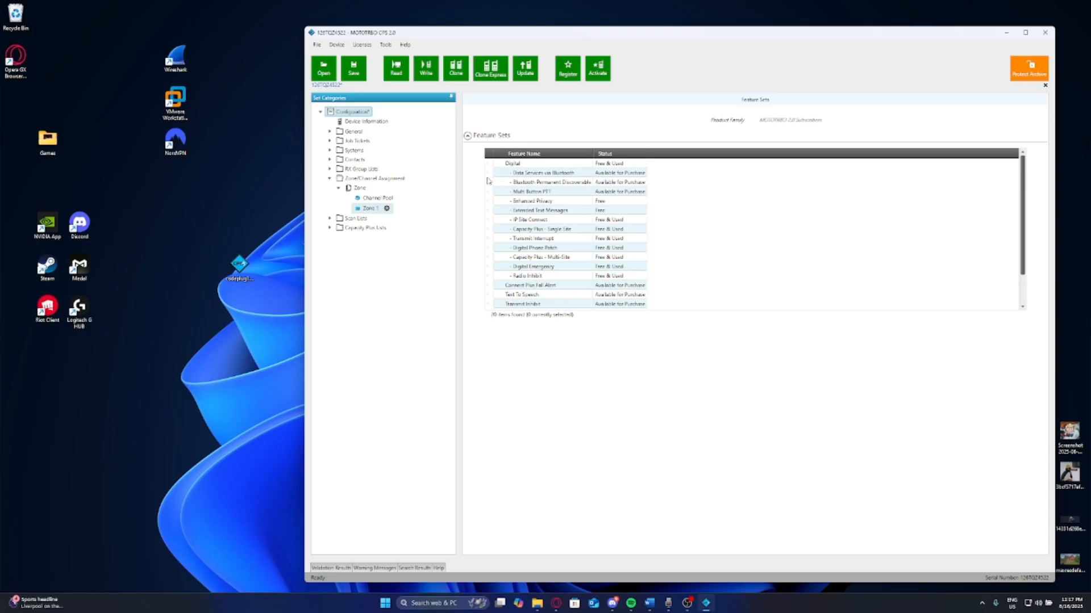
pyautogui.click(369, 208)
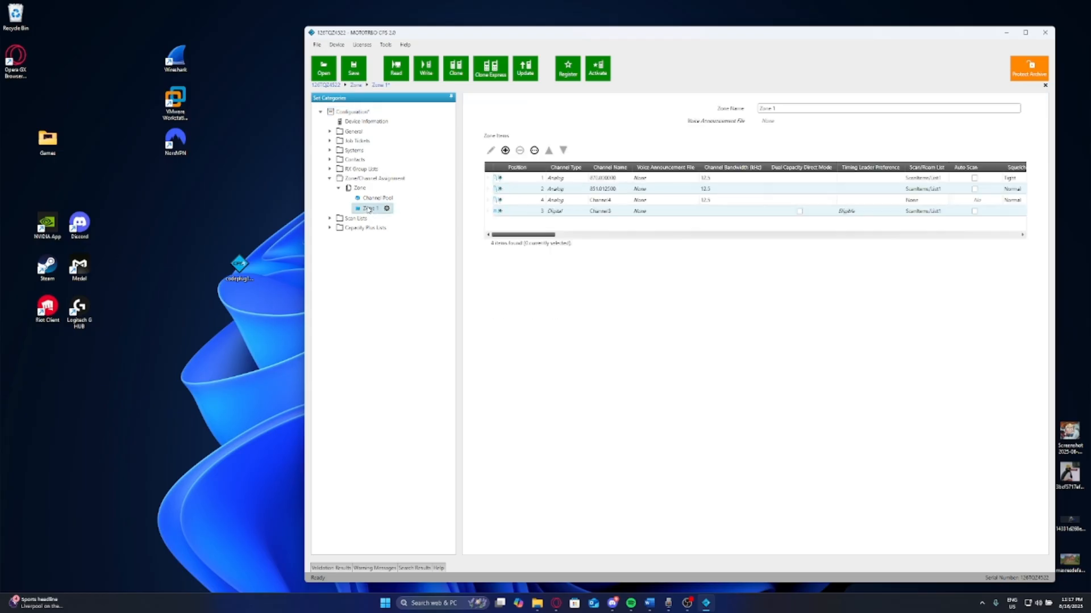
pyautogui.moveTo(616, 198)
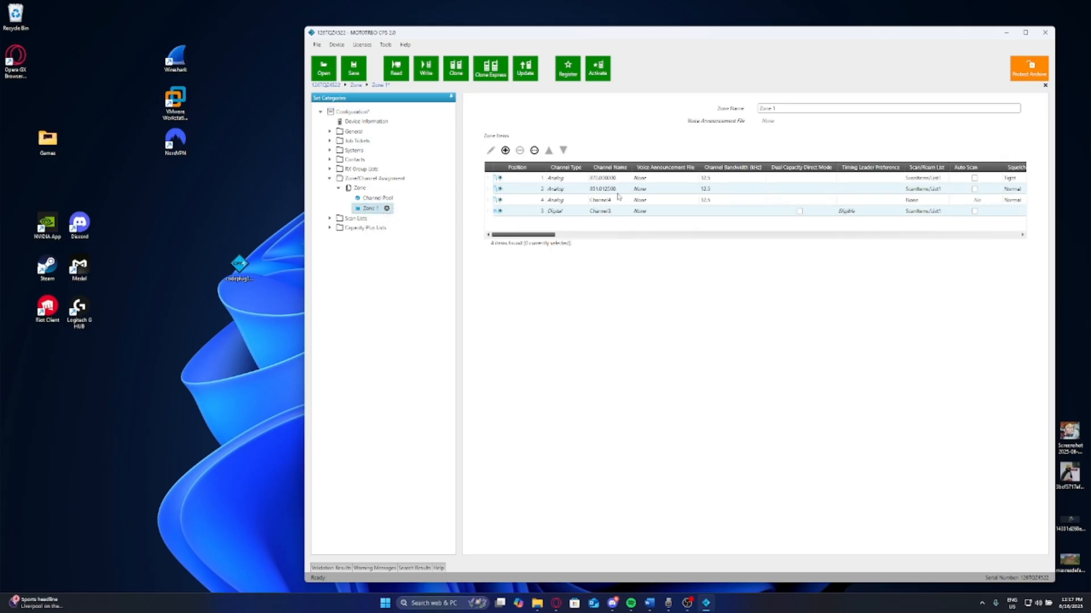
pyautogui.moveTo(214, 241)
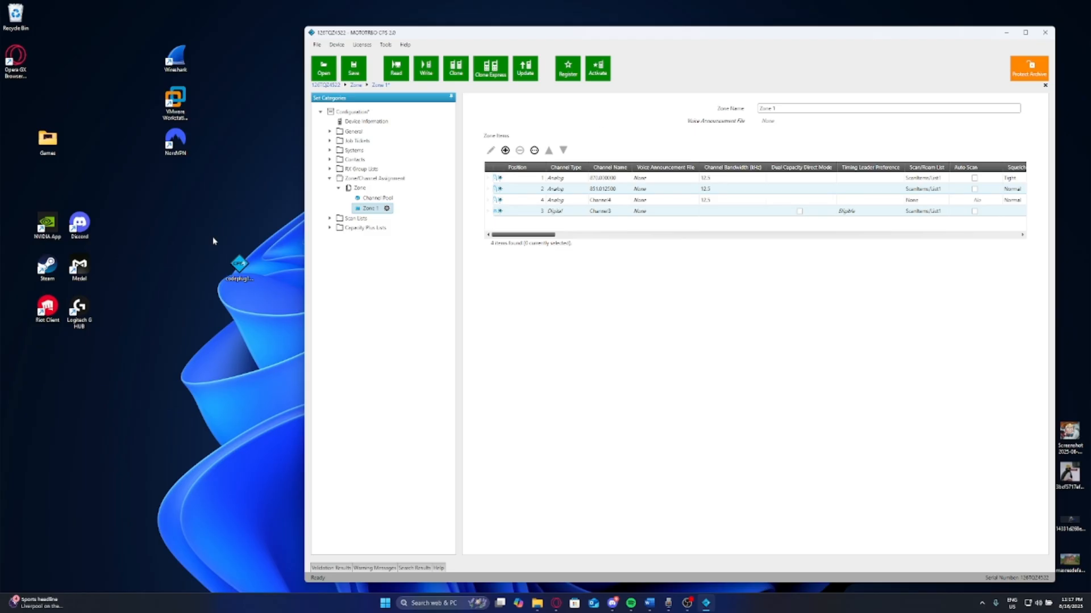
pyautogui.moveTo(214, 236)
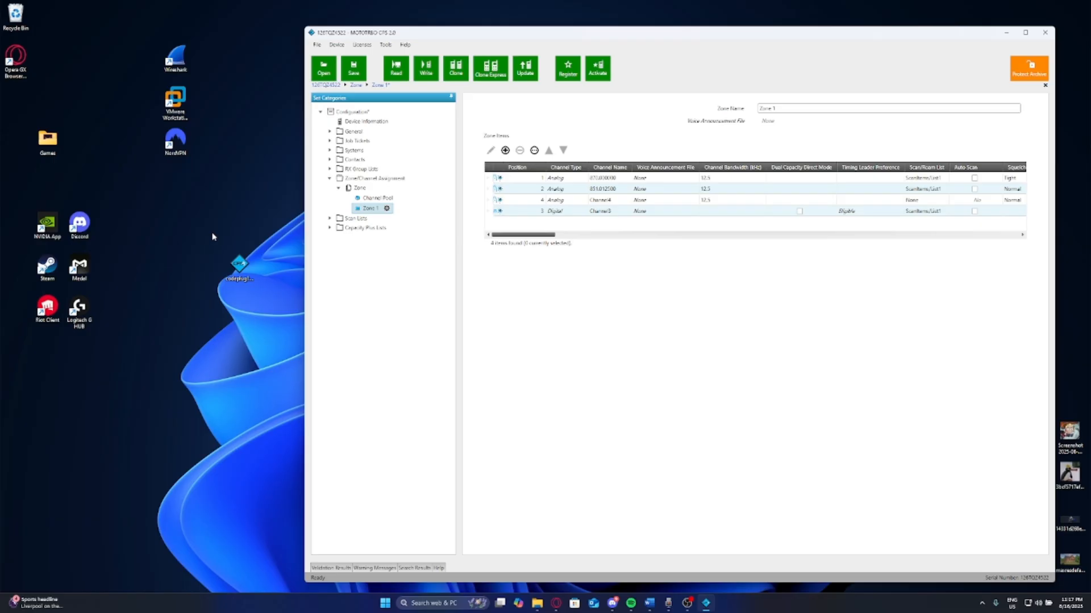
pyautogui.moveTo(464, 93)
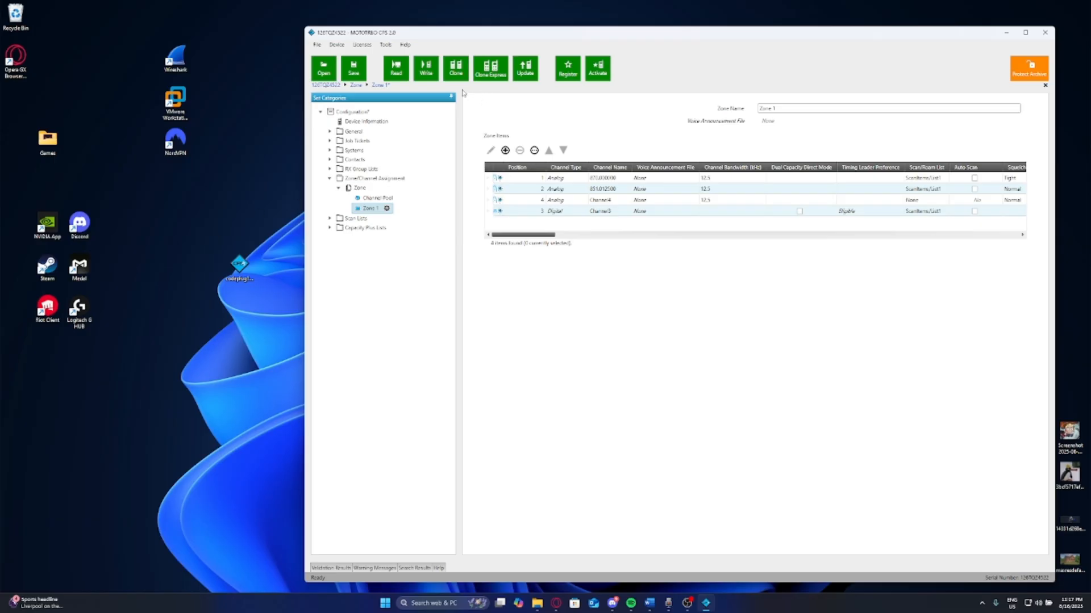
pyautogui.moveTo(571, 301)
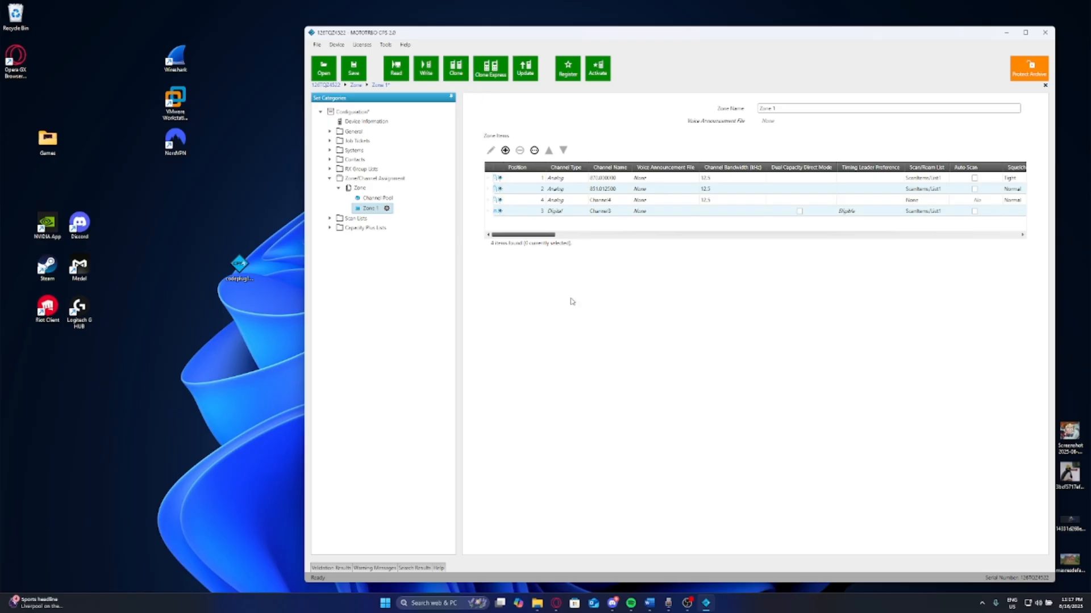
pyautogui.moveTo(658, 276)
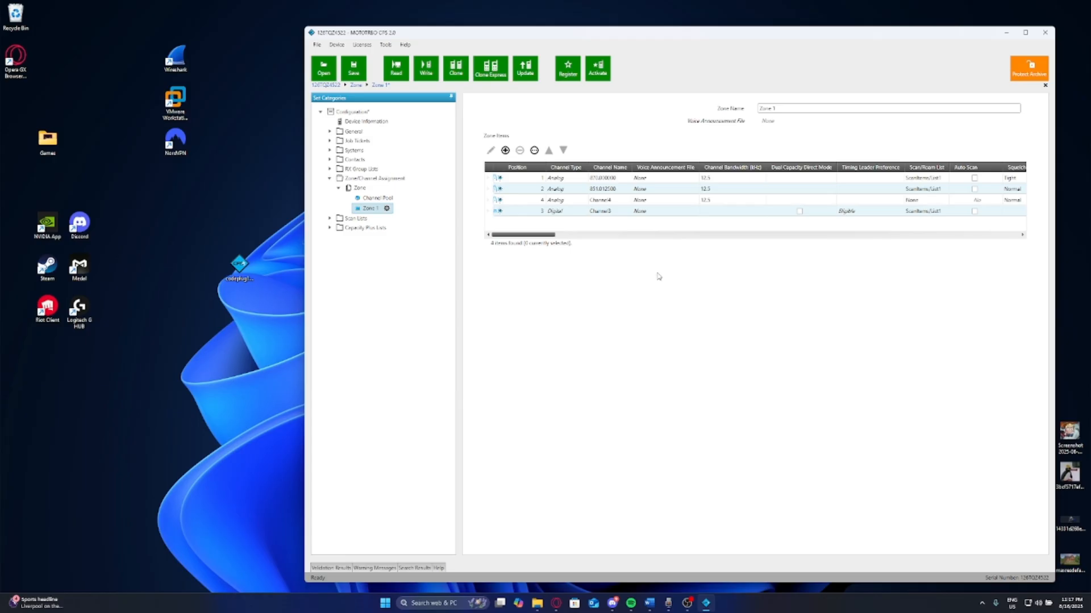